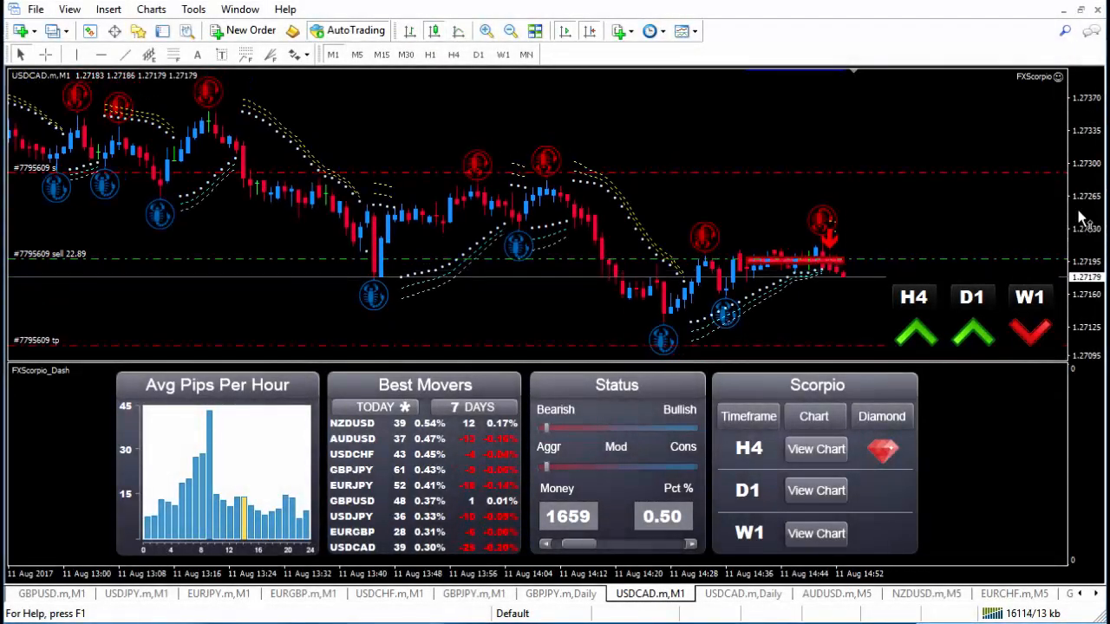
mouse_move(809, 152)
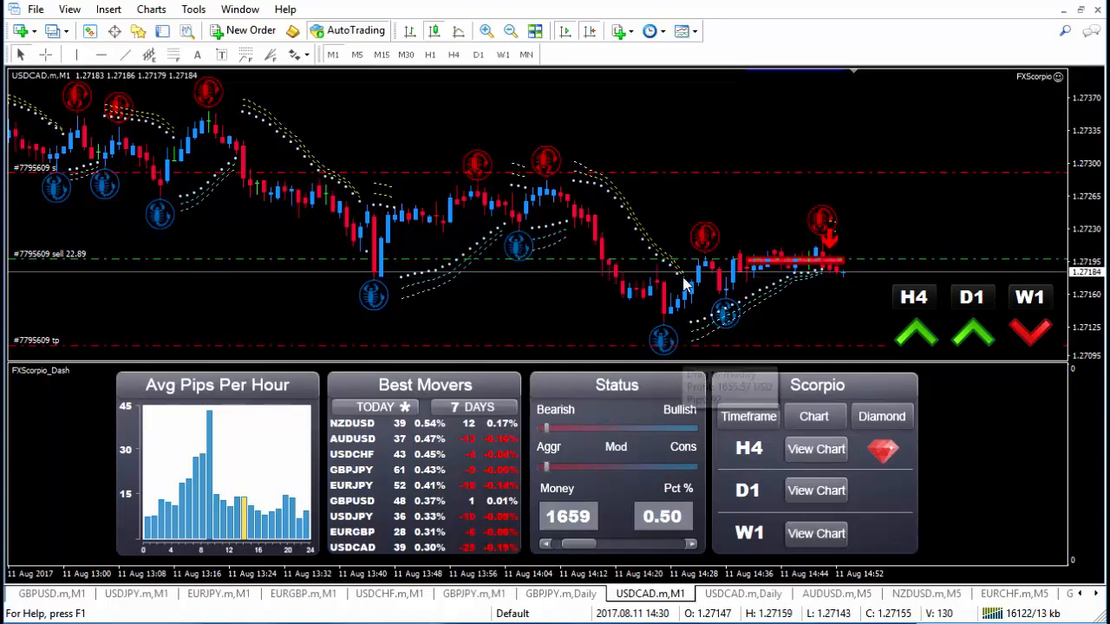
mouse_move(945, 225)
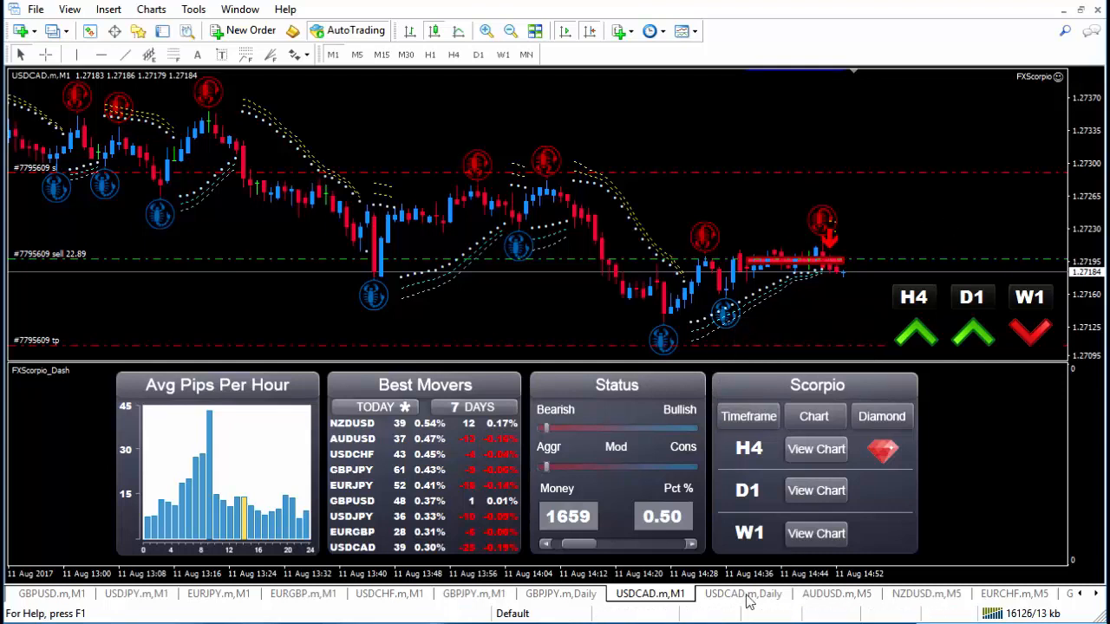
Step: View the closed USDCAD sell trade, 1,800.97 profit at 1.27098, in Account History
left_click(742, 593)
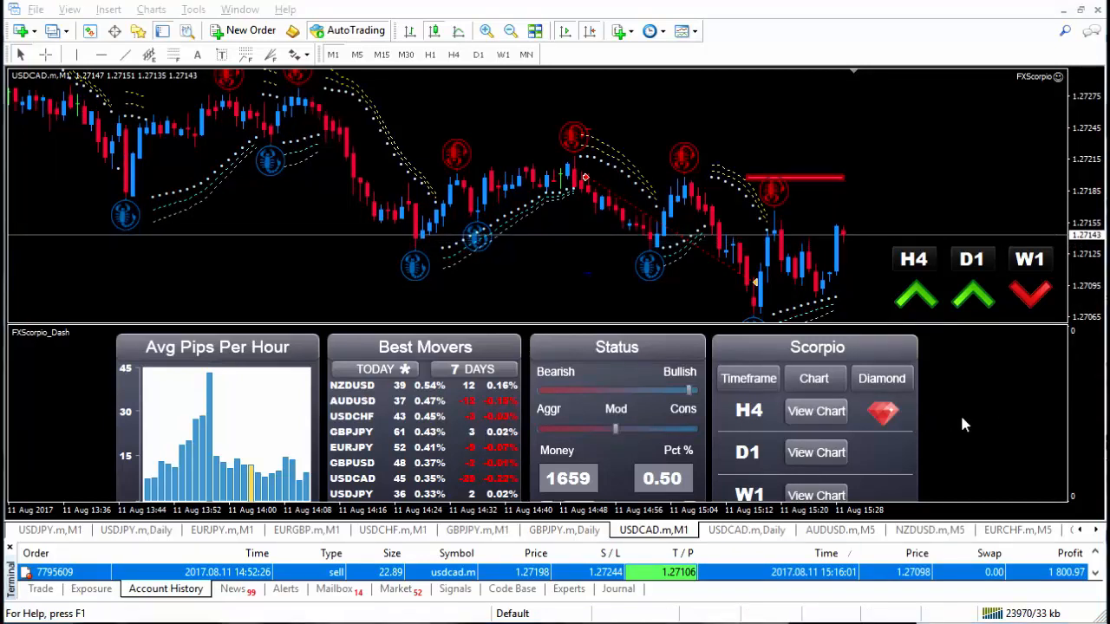
mouse_move(620, 226)
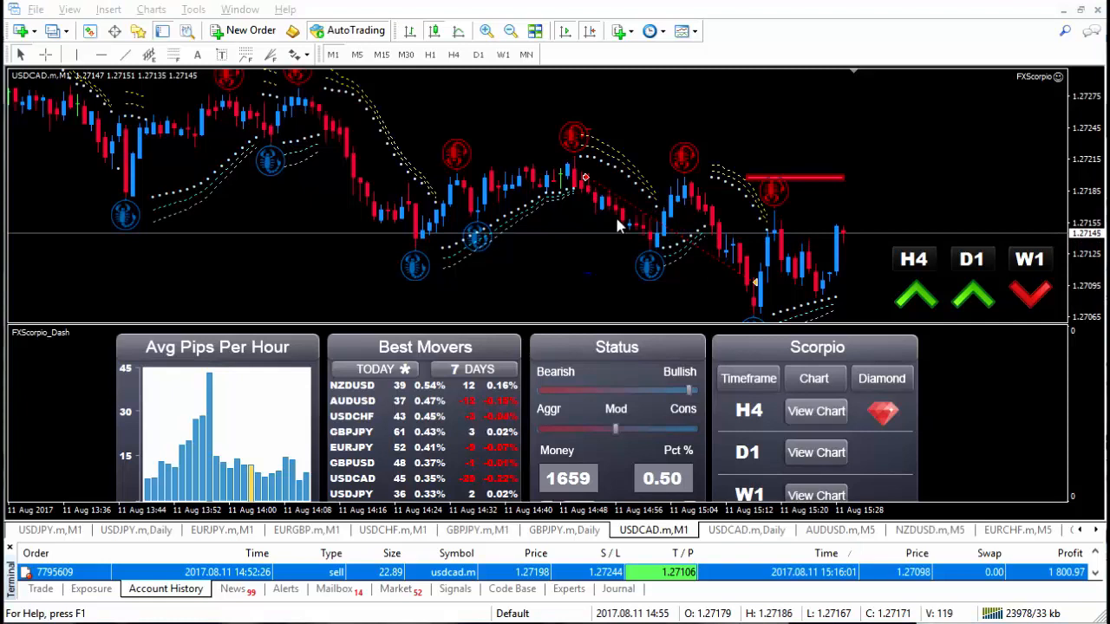